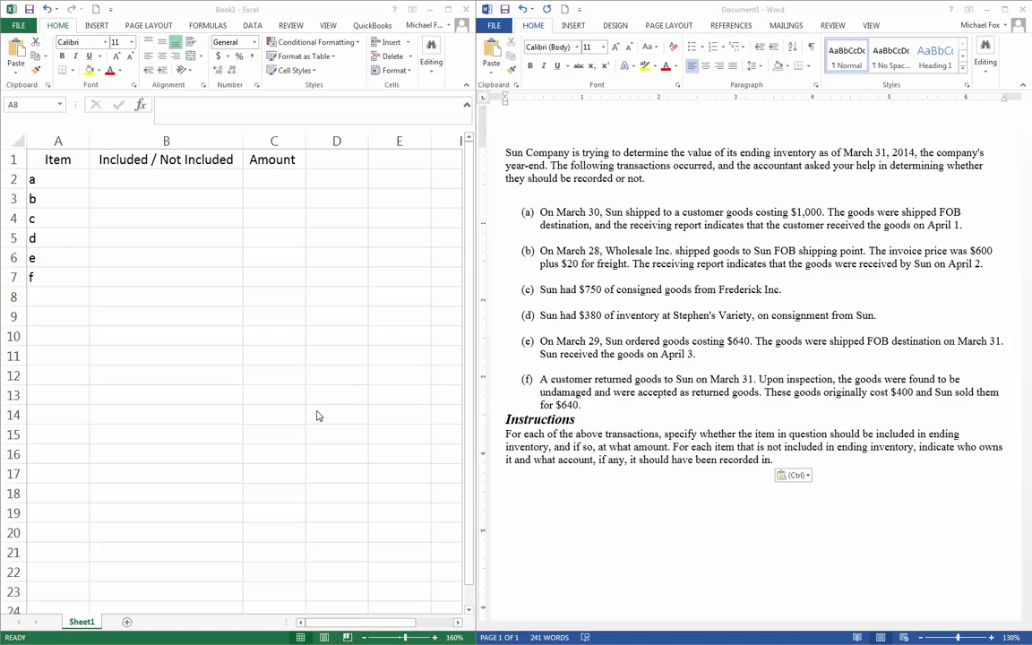
mouse_move(342, 158)
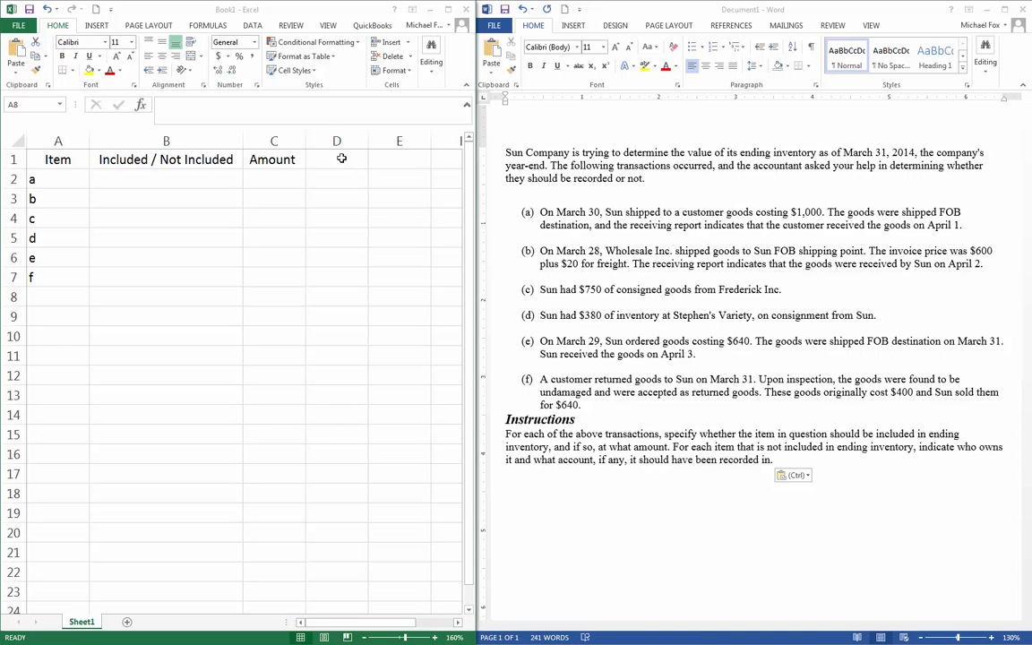
- Add the 'Notes' heading in D1, widen column D and slightly narrow column B
type("Notes")
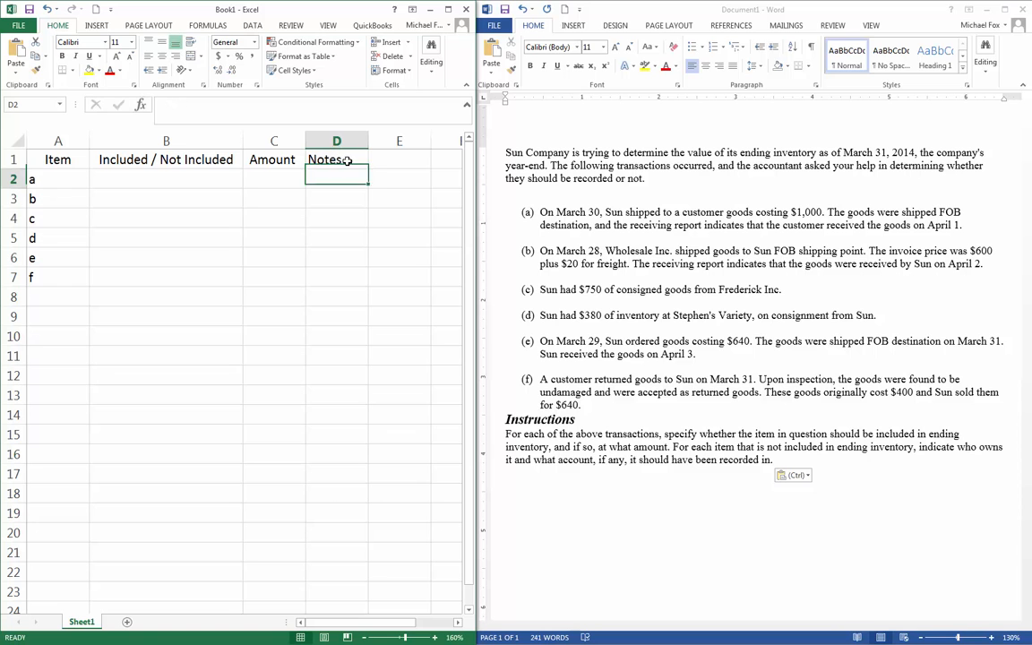
left_click_drag(368, 141, 424, 140)
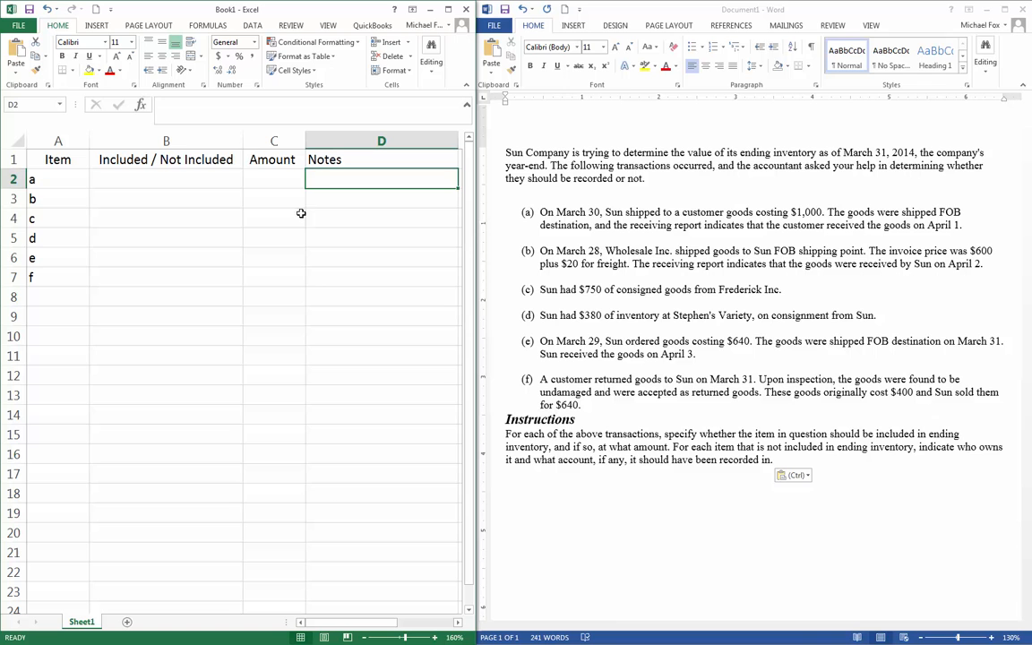
left_click_drag(239, 141, 239, 141)
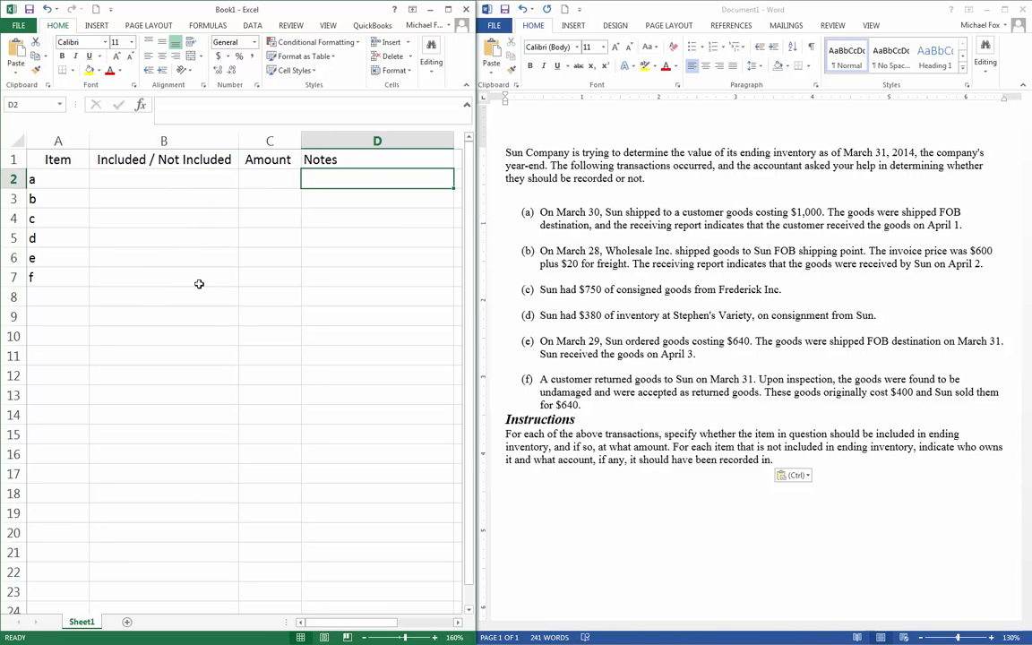
mouse_move(614, 238)
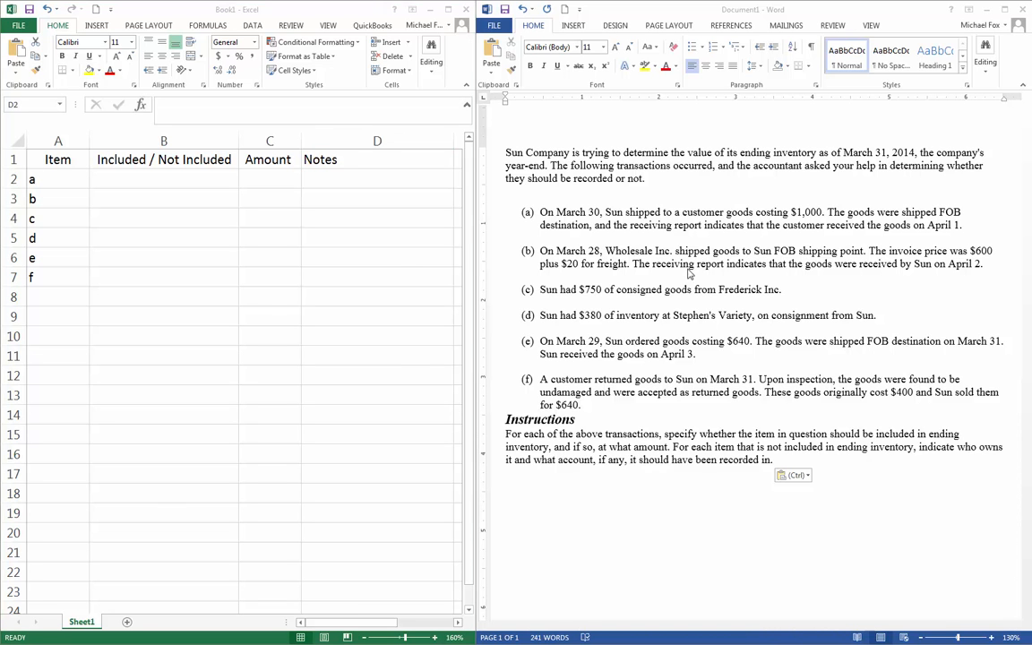
mouse_move(839, 246)
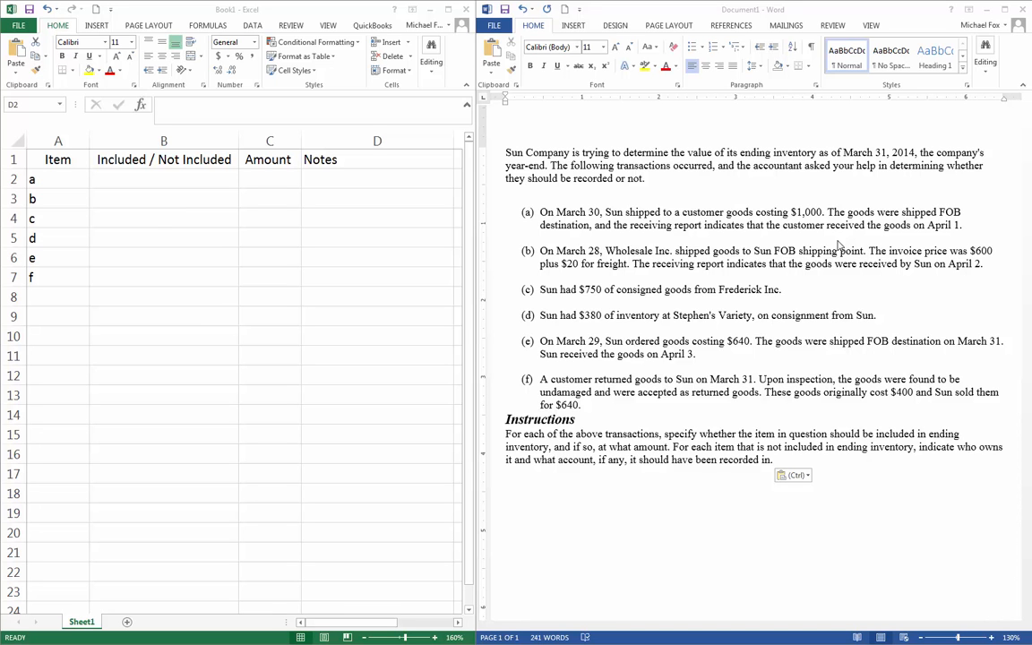
- Enter 'Included' and 1000 for item a, showing column C without decimals
left_click(164, 179)
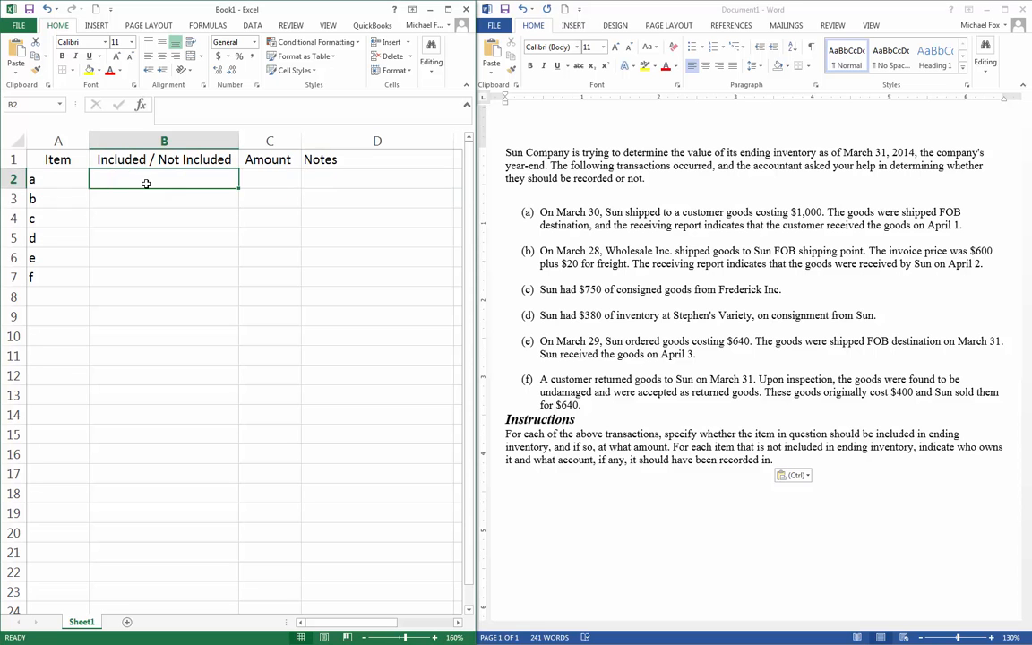
type("Included")
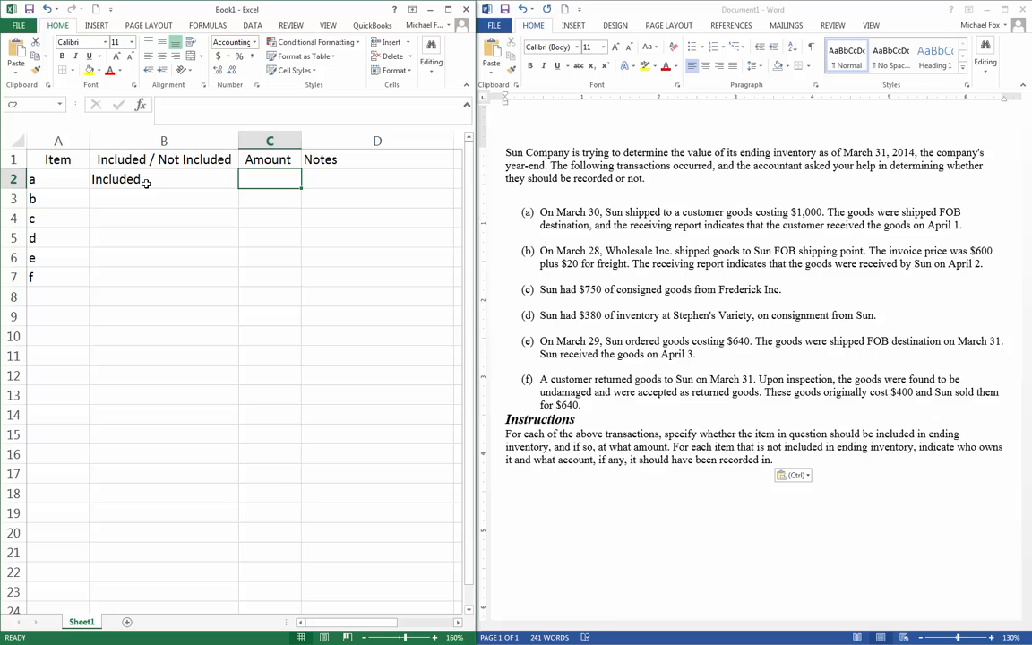
type("1,000.00")
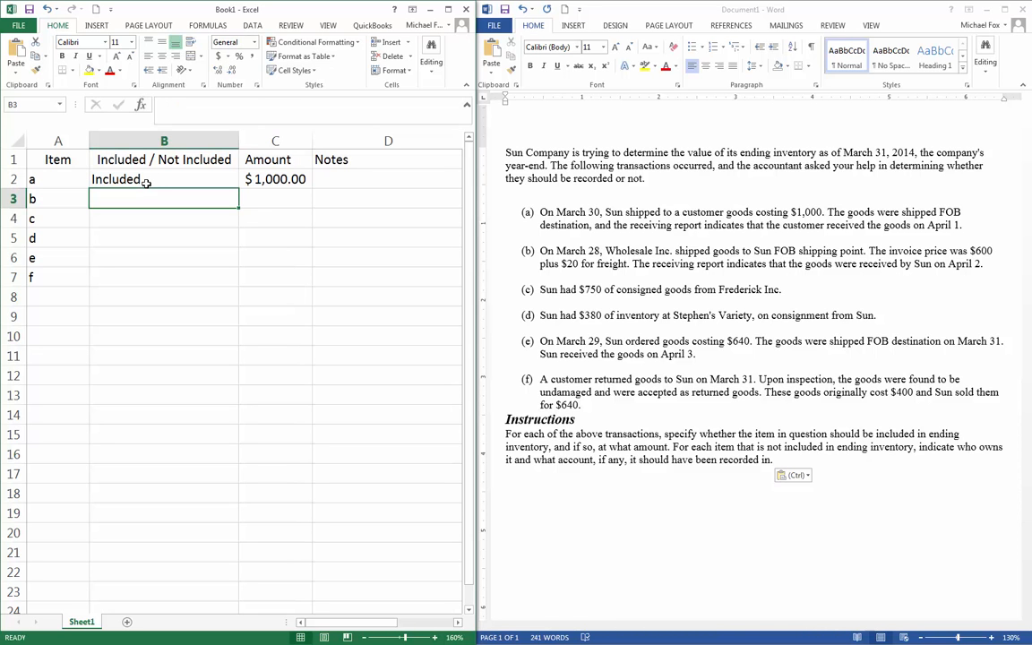
left_click(275, 140)
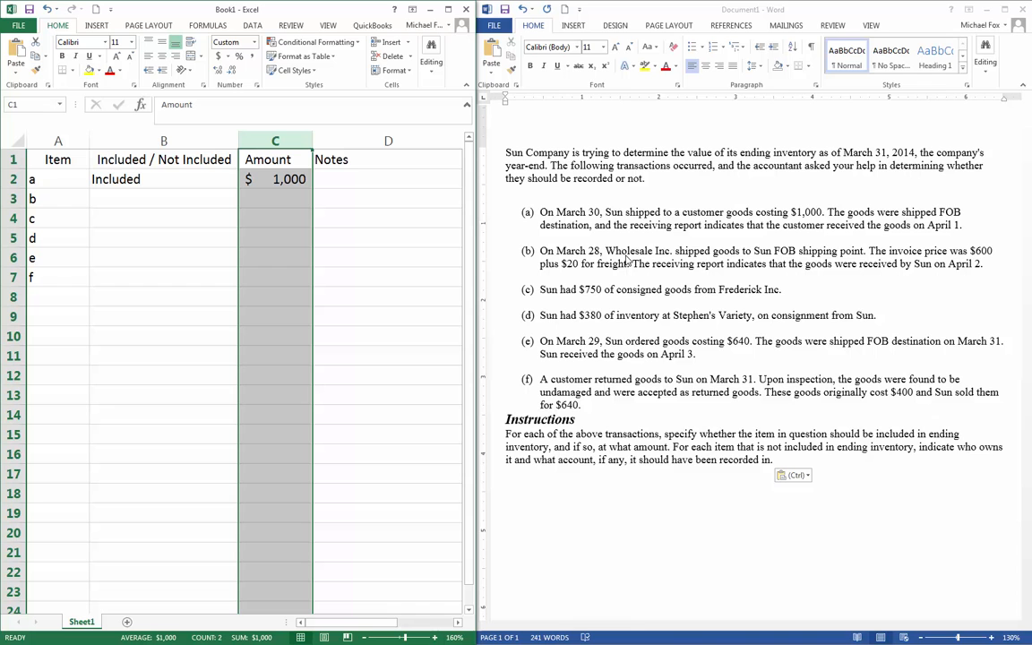
mouse_move(751, 456)
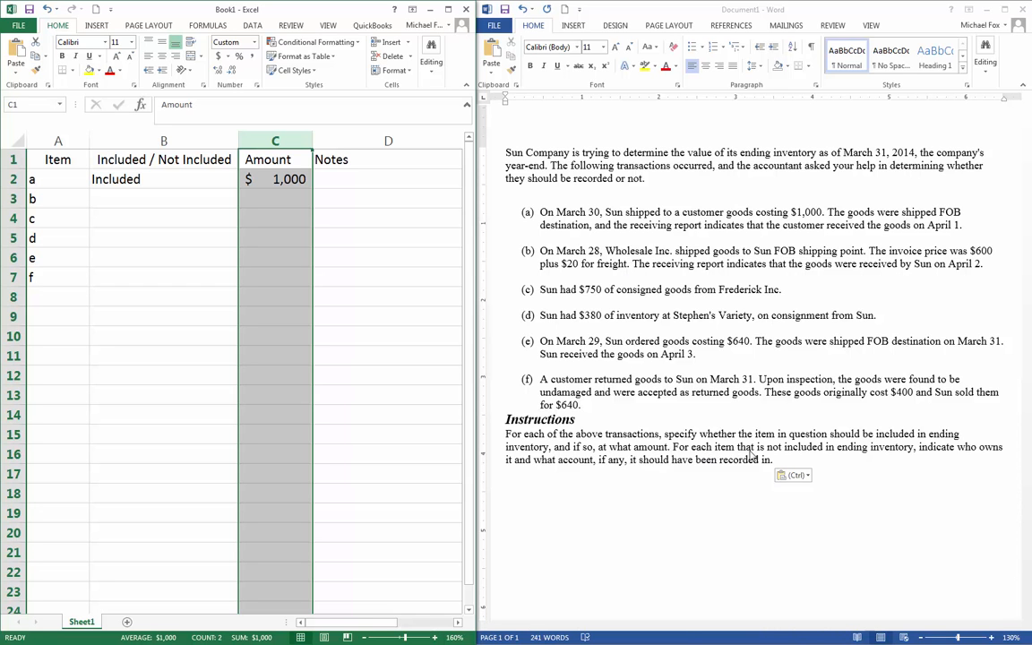
mouse_move(633, 498)
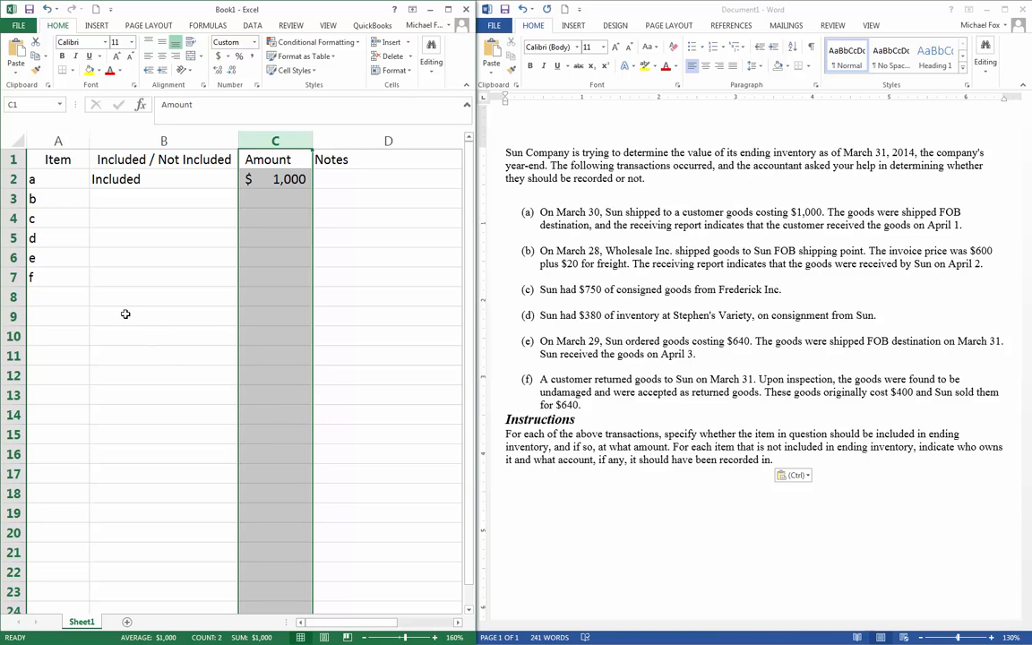
left_click(164, 315)
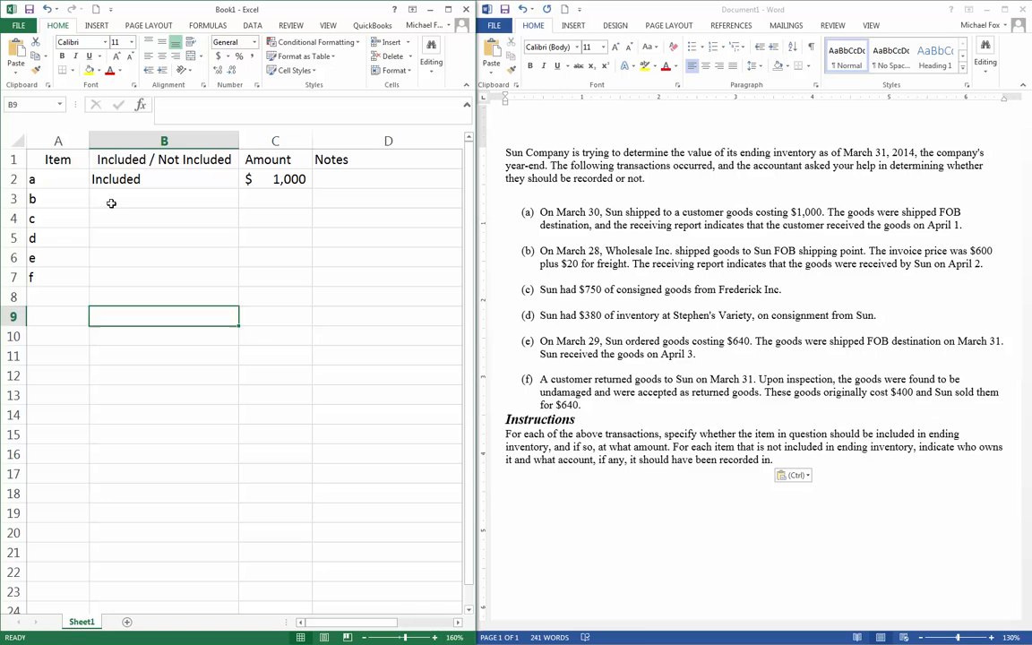
- Go to cell B3 to enter item b's status
left_click(164, 198)
type("Included")
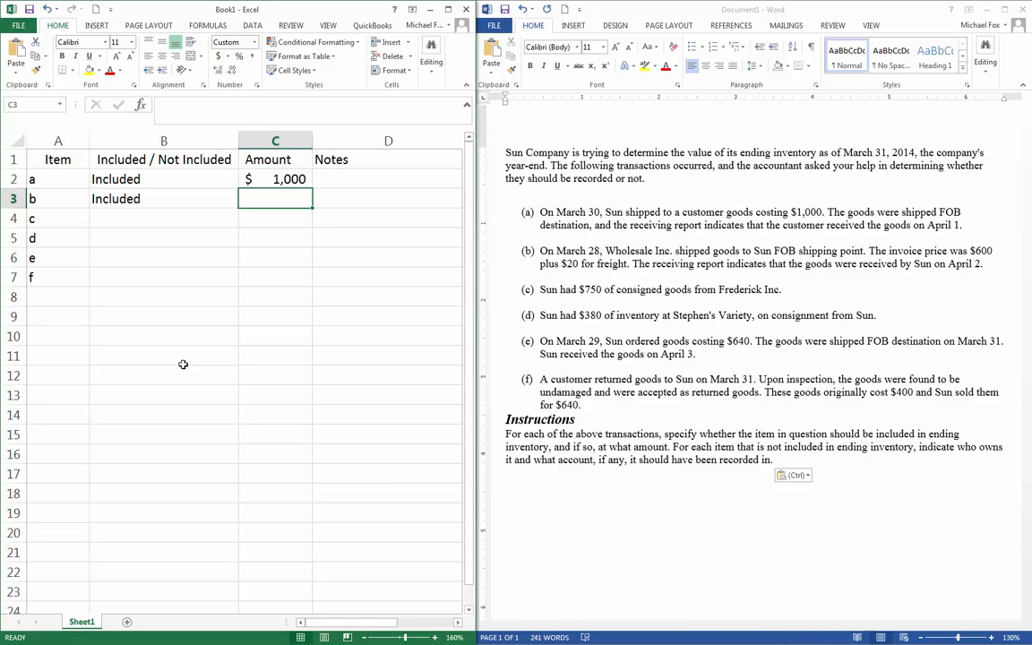
- Enter 620 as item b's amount in C3
type("620")
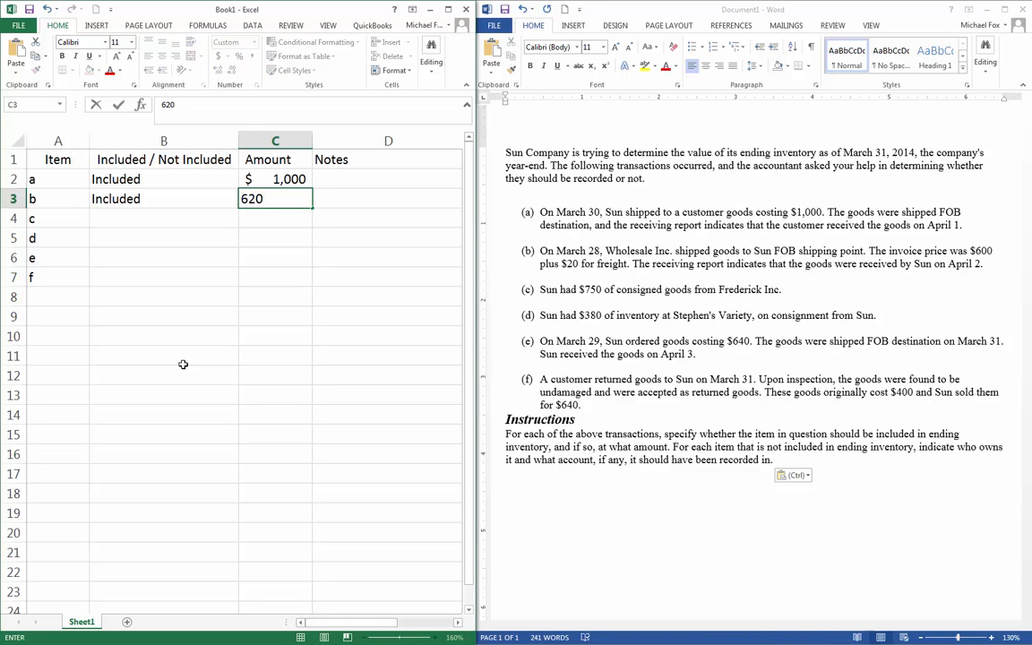
key("enter")
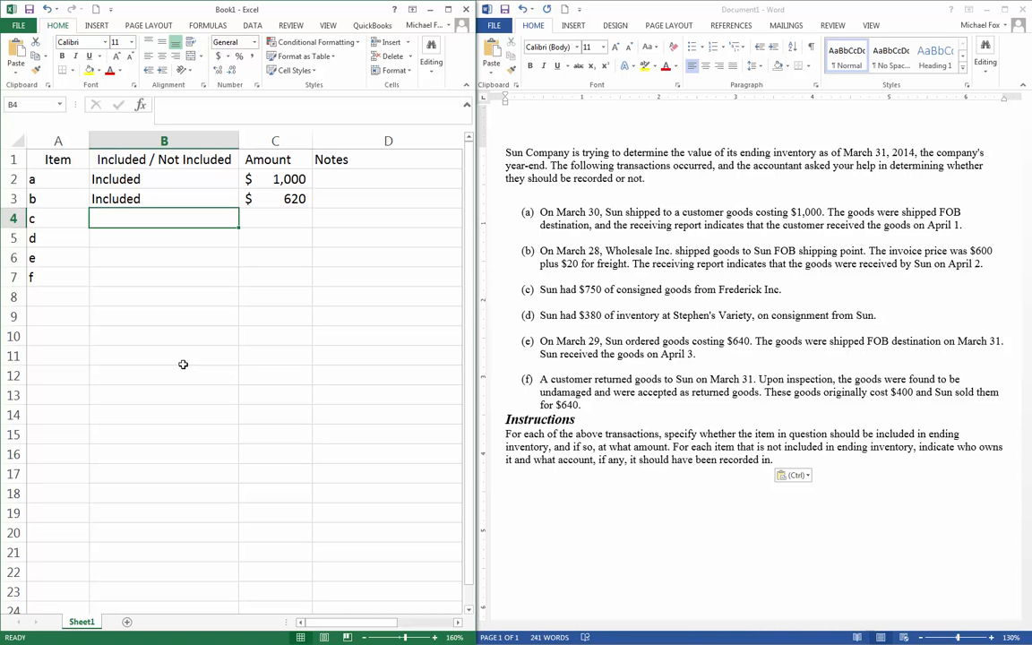
- Mark item c as 'Not Included' in B4
type("N")
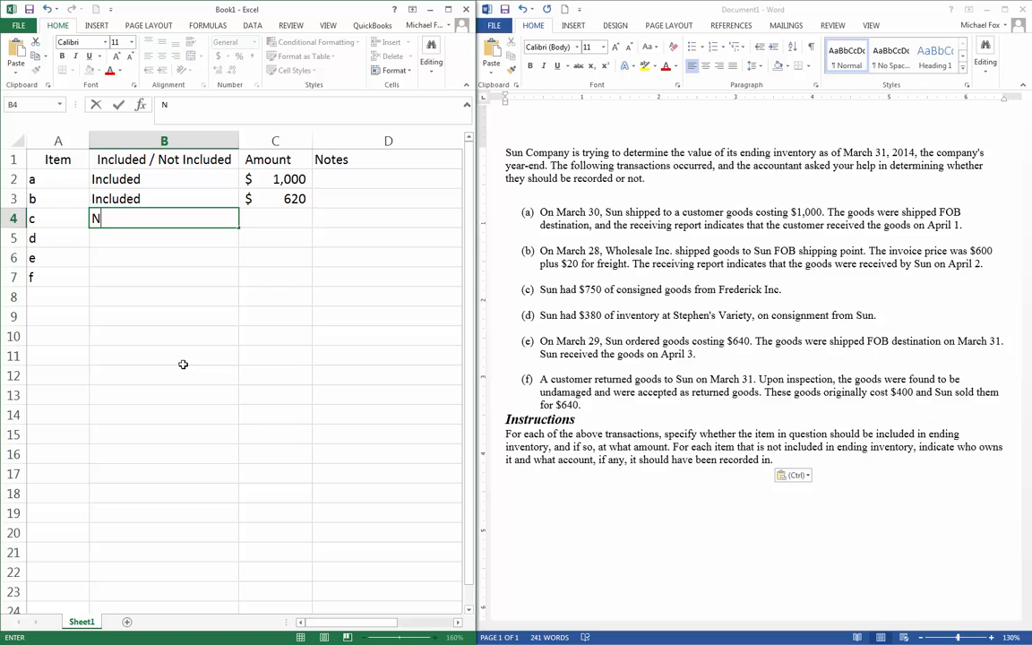
type("ot inc")
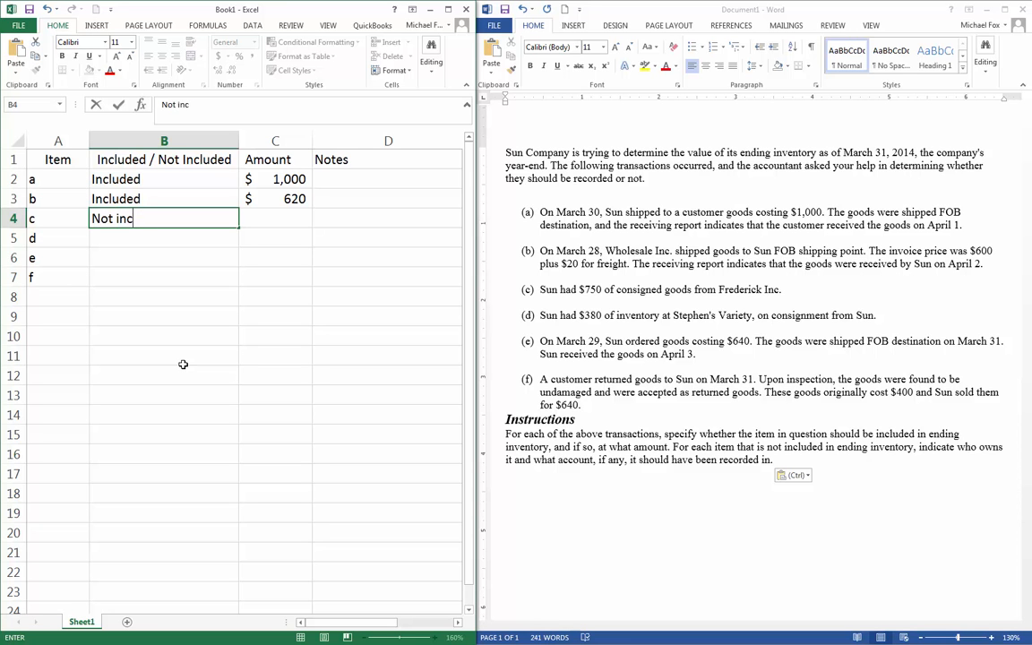
type("luded")
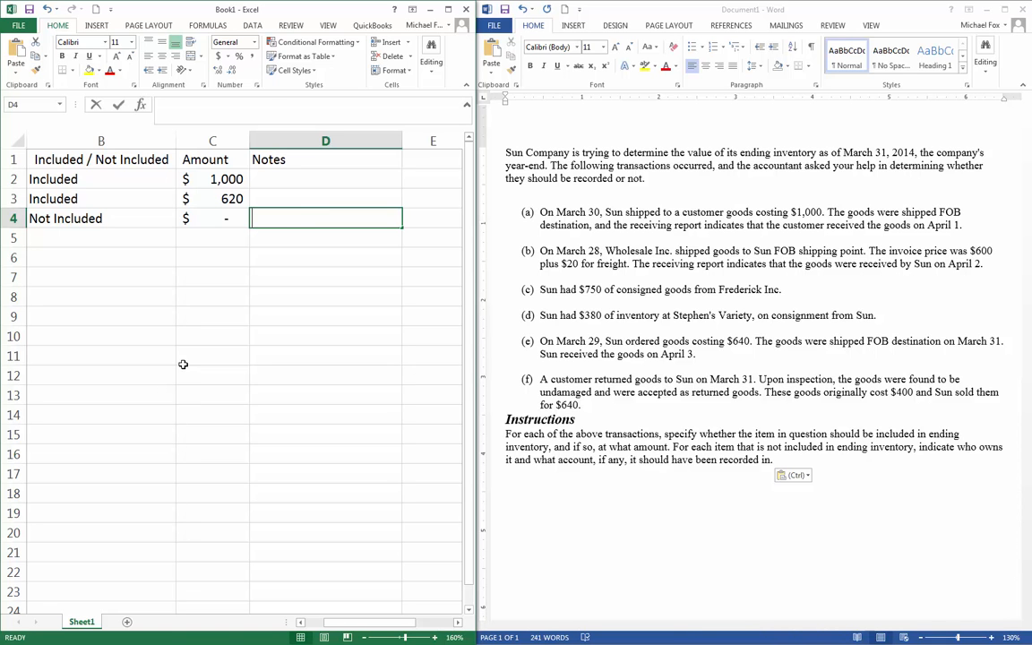
- Add the note for item c saying it belongs to Frederick Inc
type("Belonf to F")
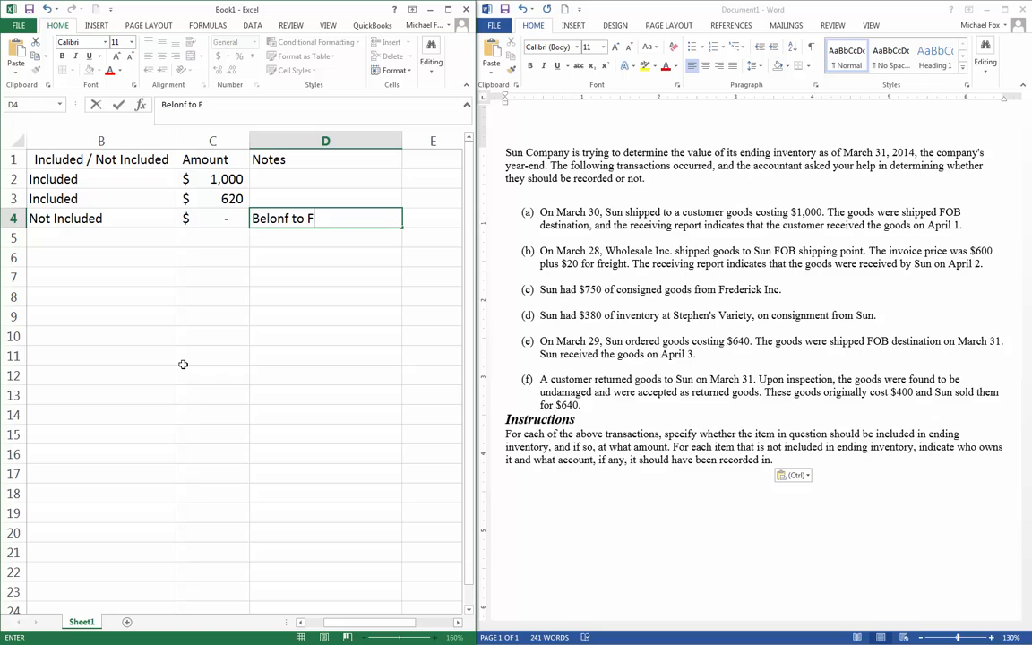
type("red")
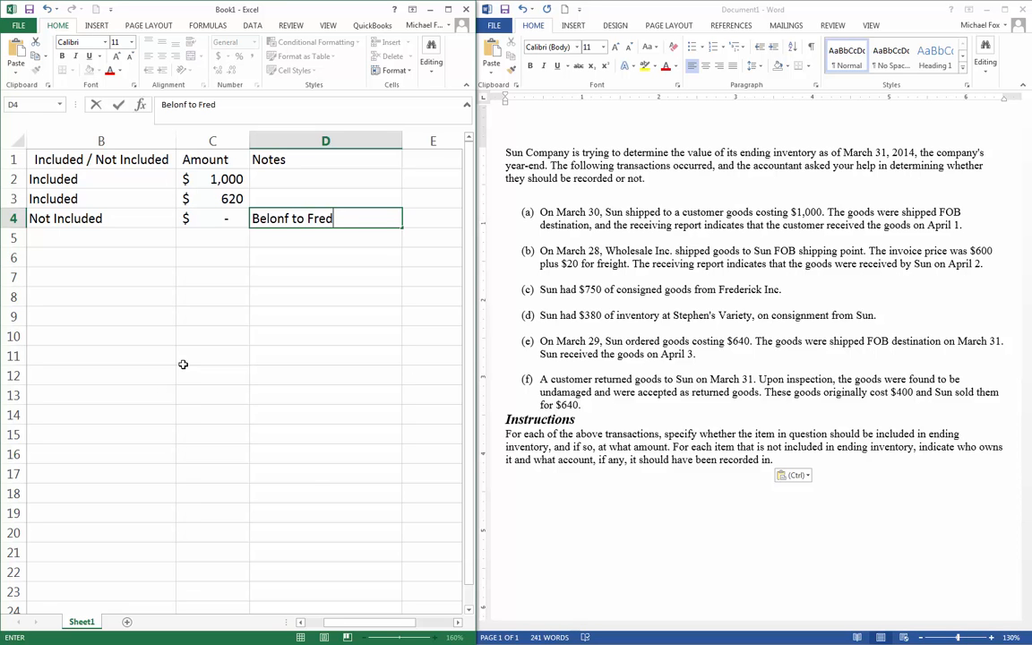
type("erick Inc.")
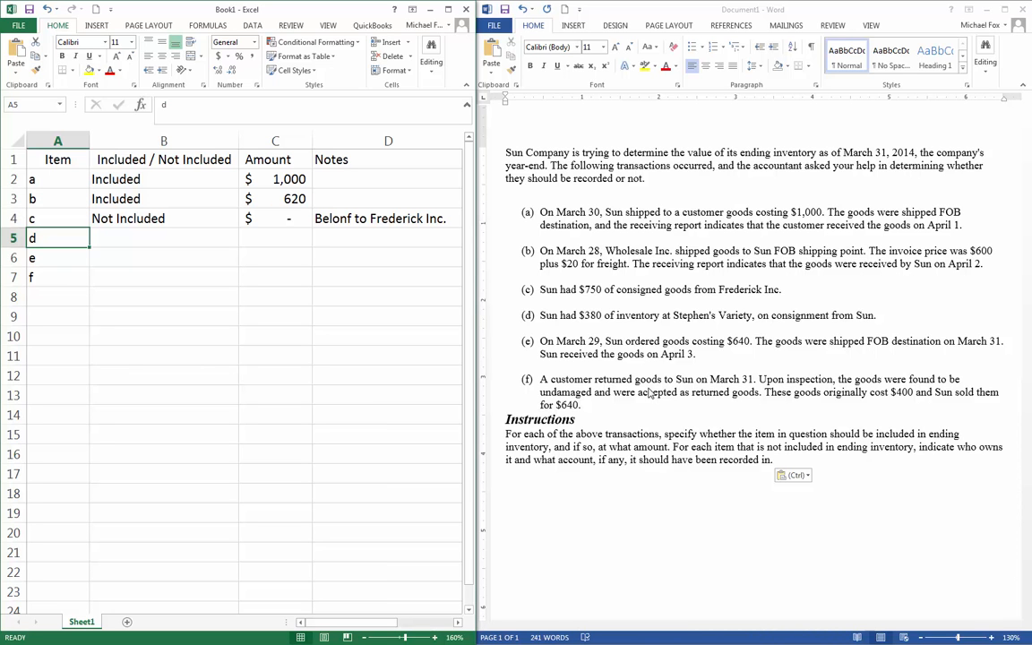
- Fix the 'Belonf' typo in D4 and enter item d as Included at 380
left_click(388, 217)
type("g")
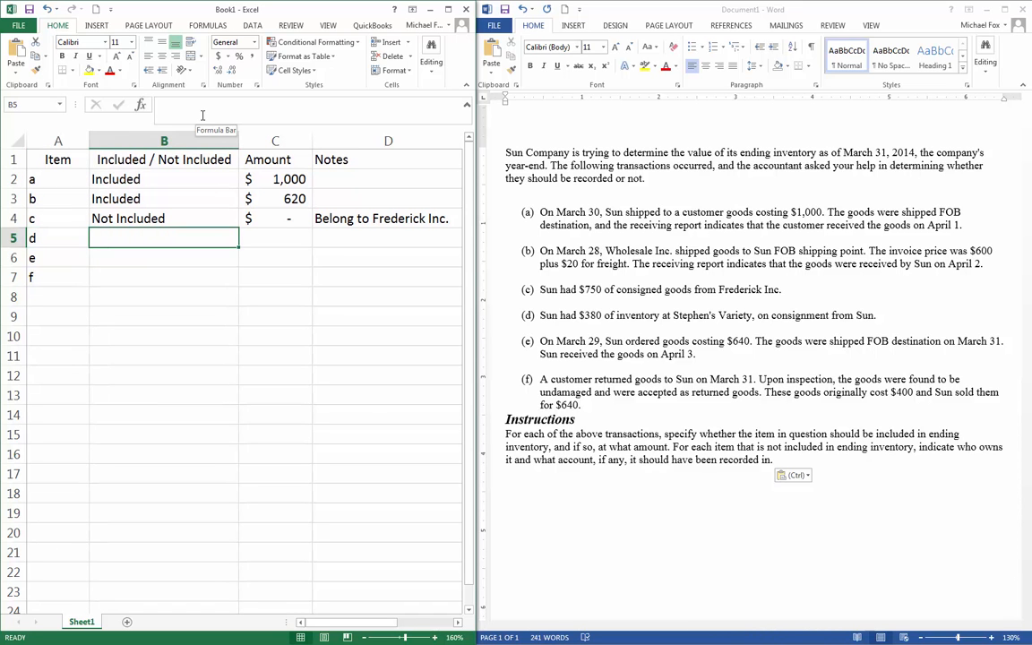
type("Included")
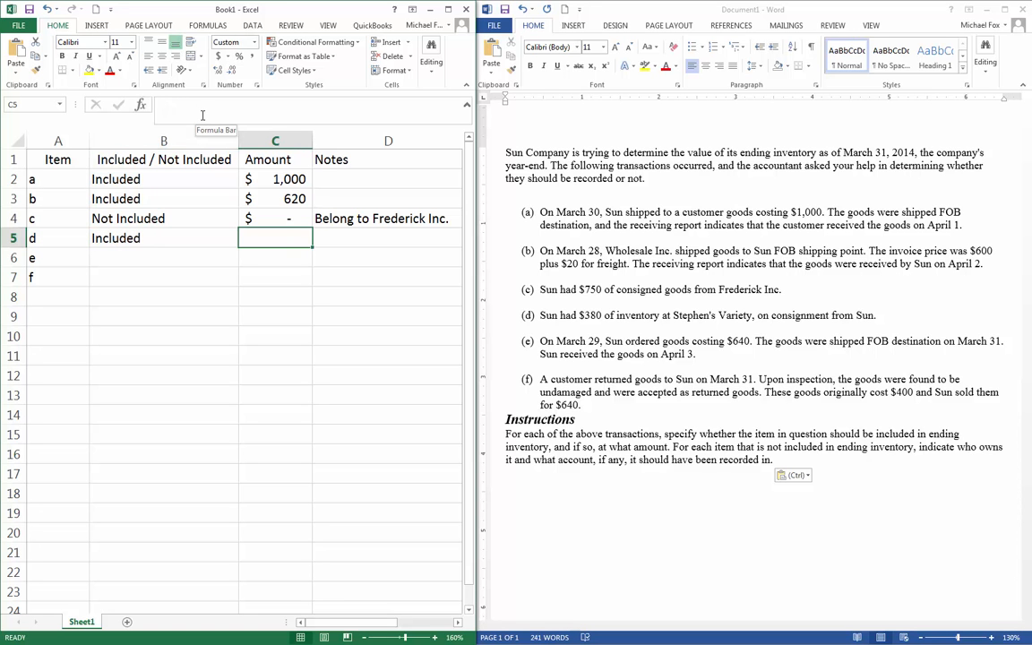
type("380")
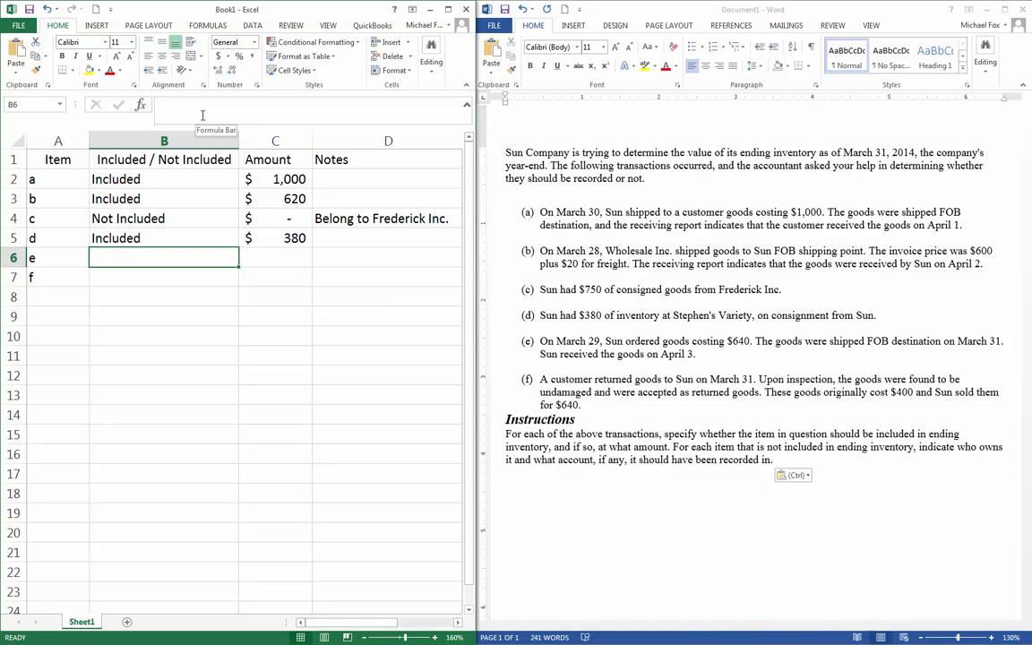
- Enter item e as 'Not Included' with the note 'Belongs to seller'
type("Not Included")
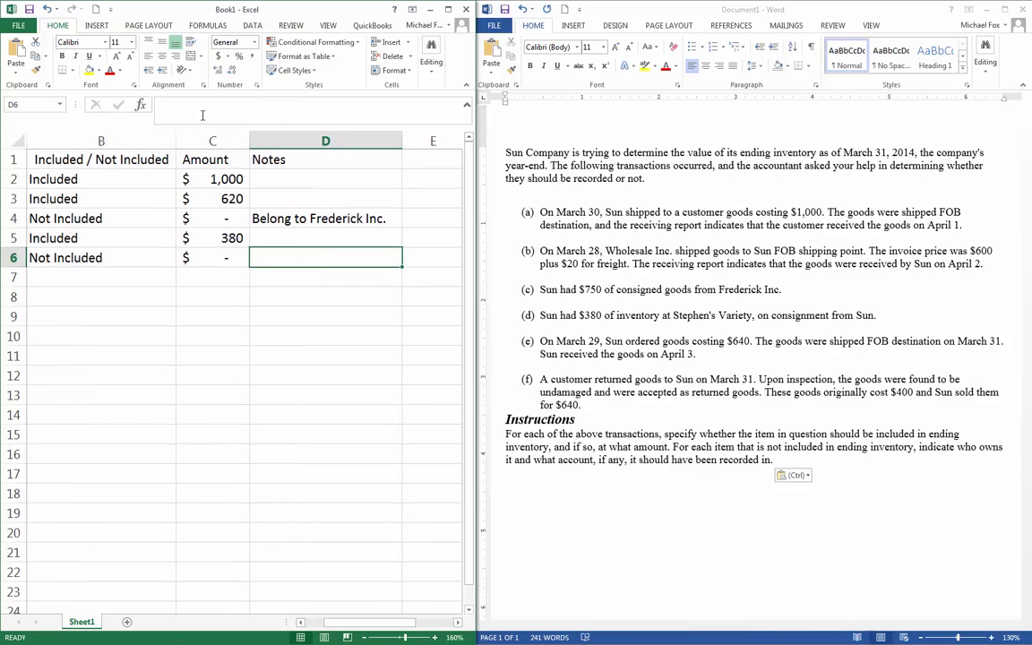
mouse_move(202, 115)
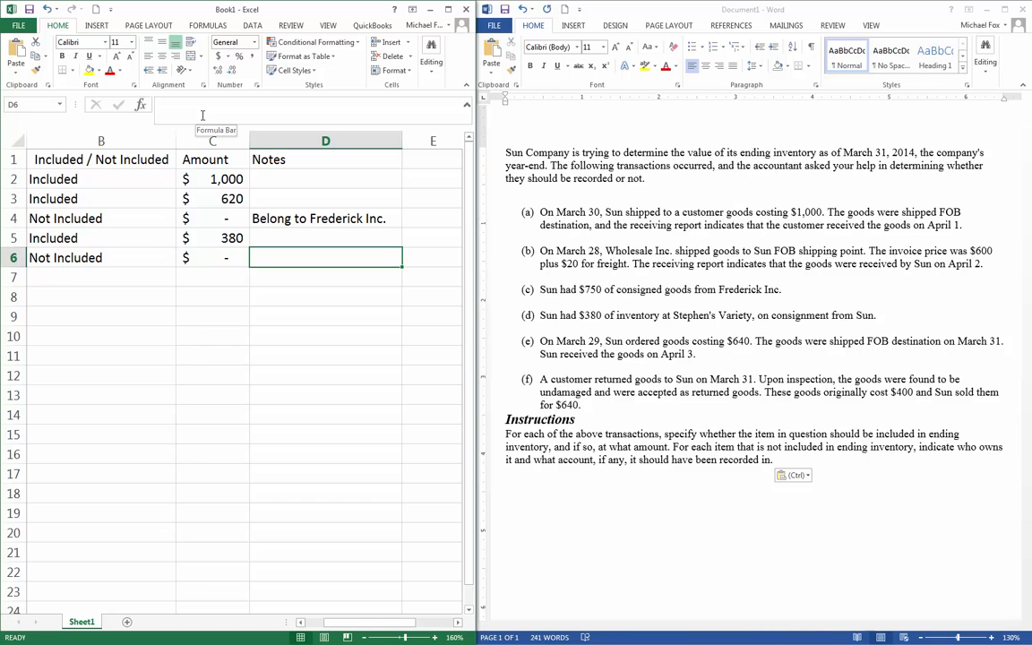
type("Belong to Frederick Inc.")
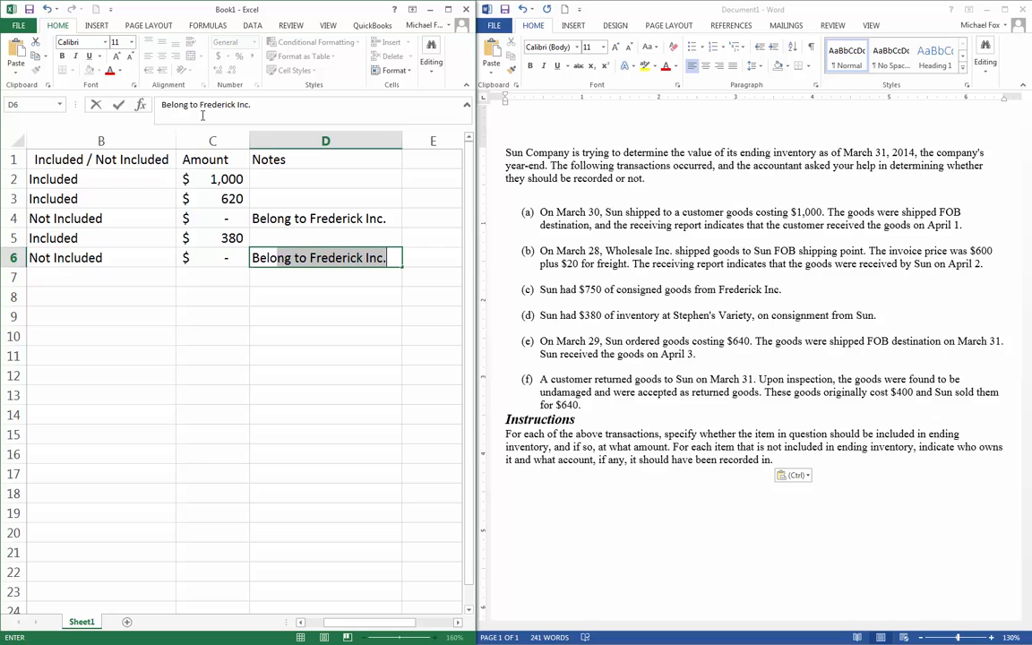
type("Belongs to seller")
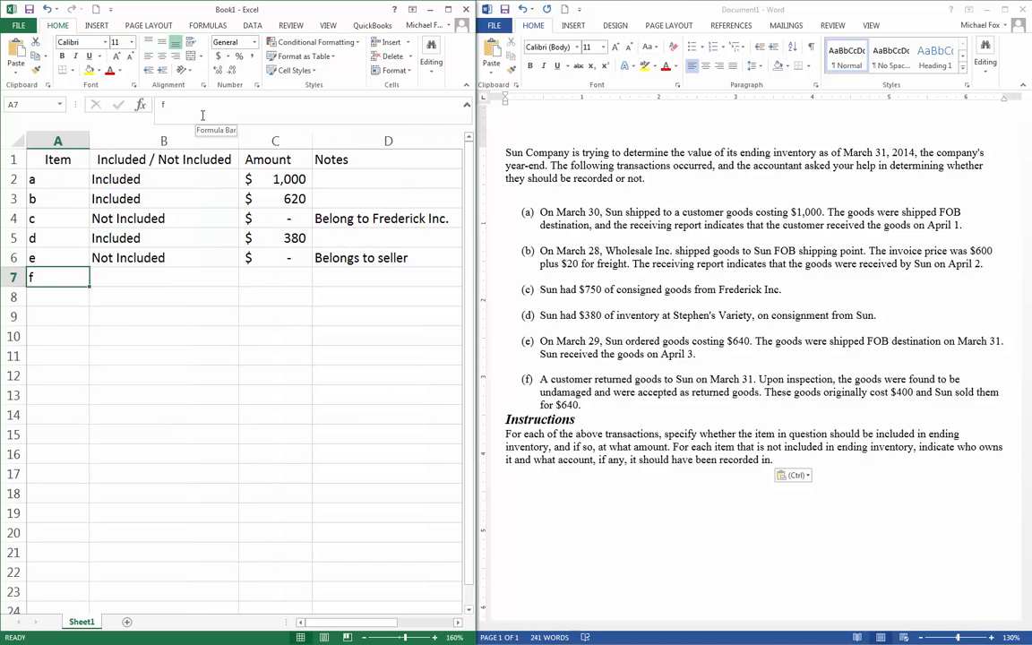
left_click(164, 276)
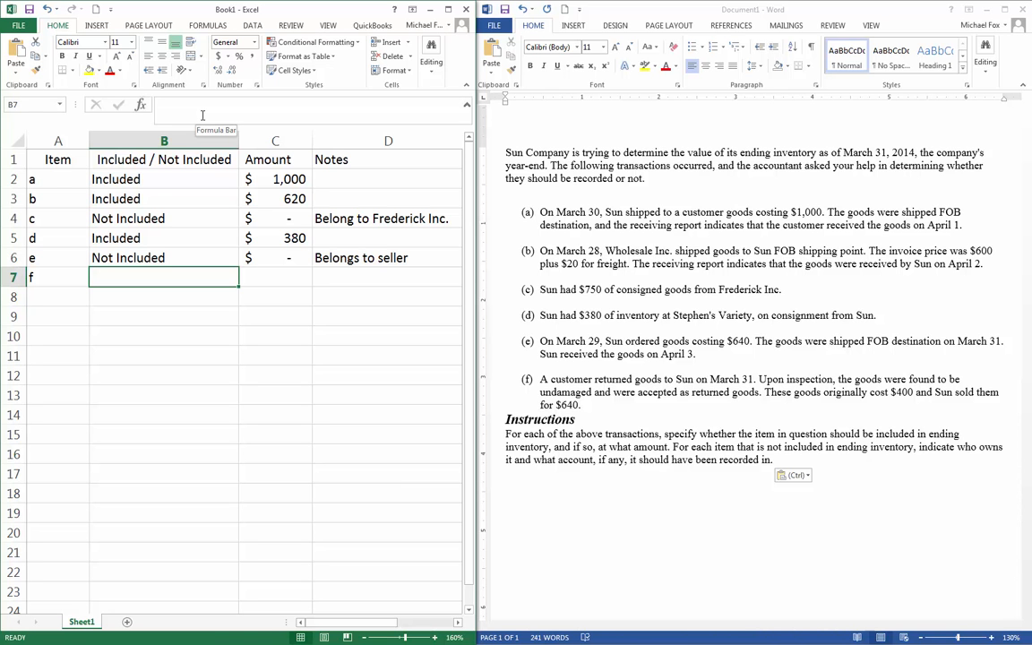
- Enter item f as 'Included' with an amount of 400, then reselect B7
type("Included")
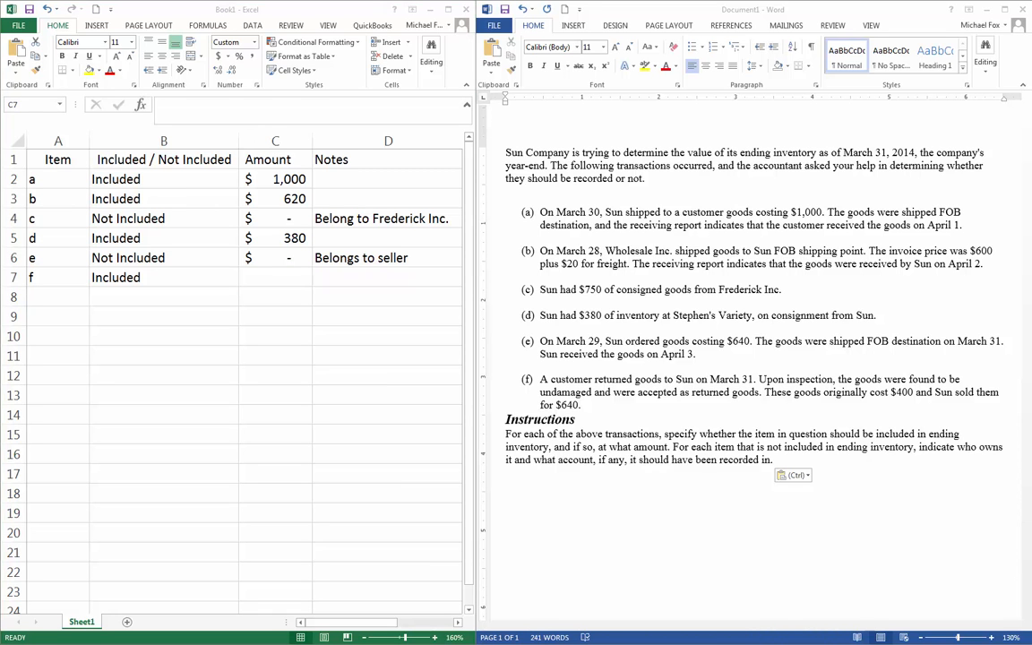
mouse_move(175, 368)
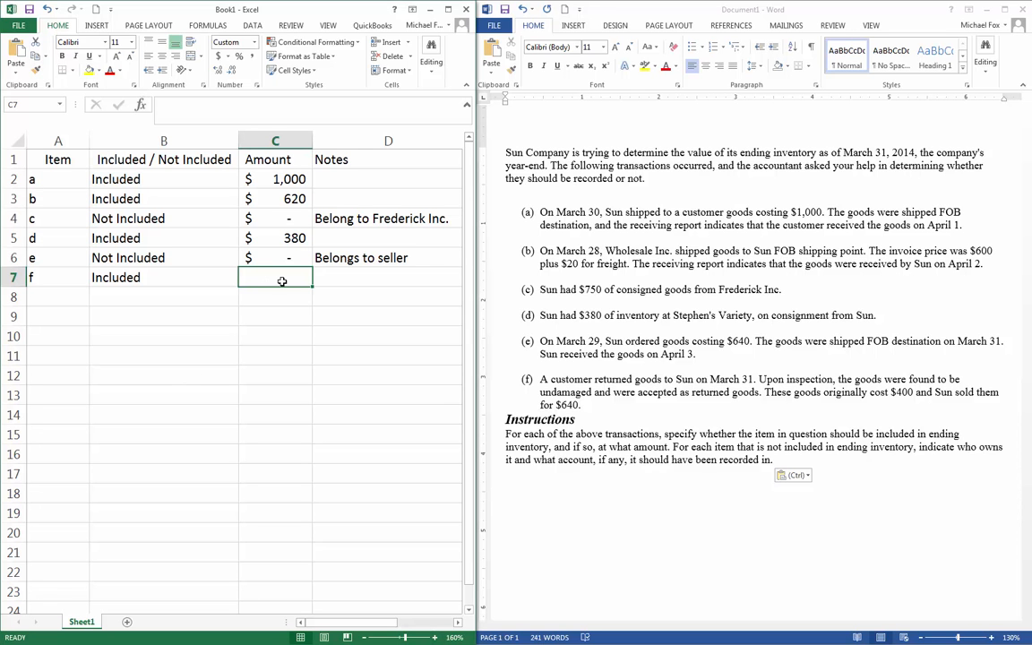
type("400")
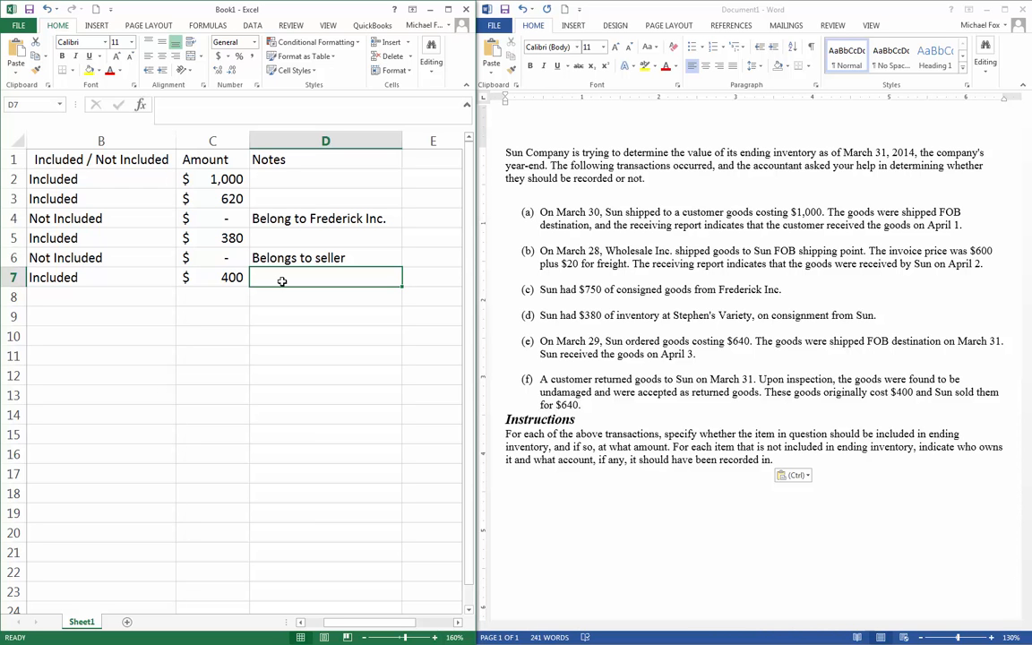
left_click(101, 277)
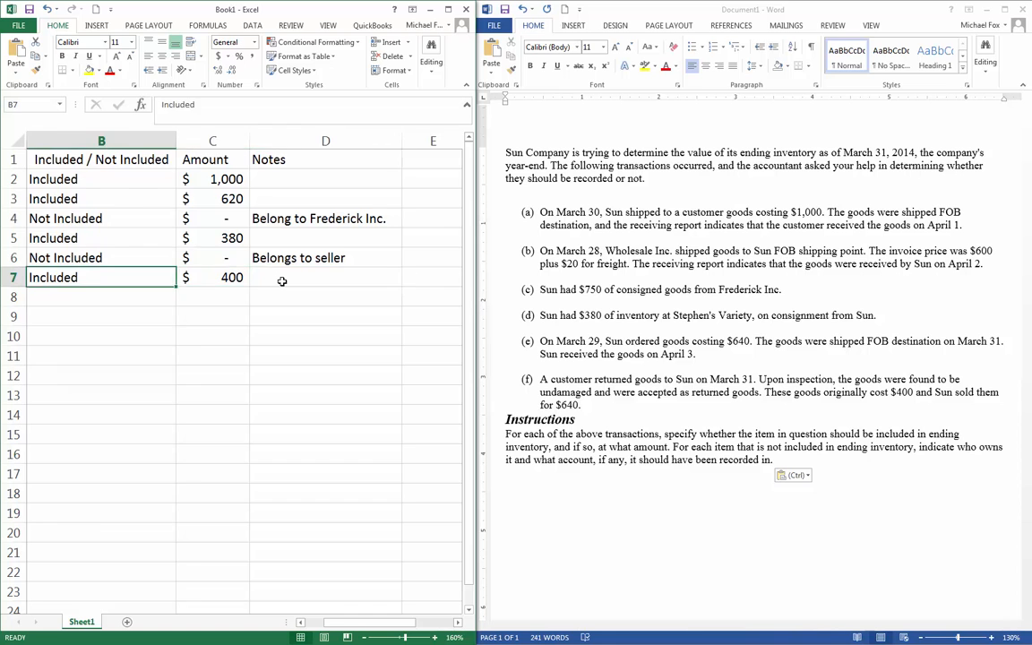